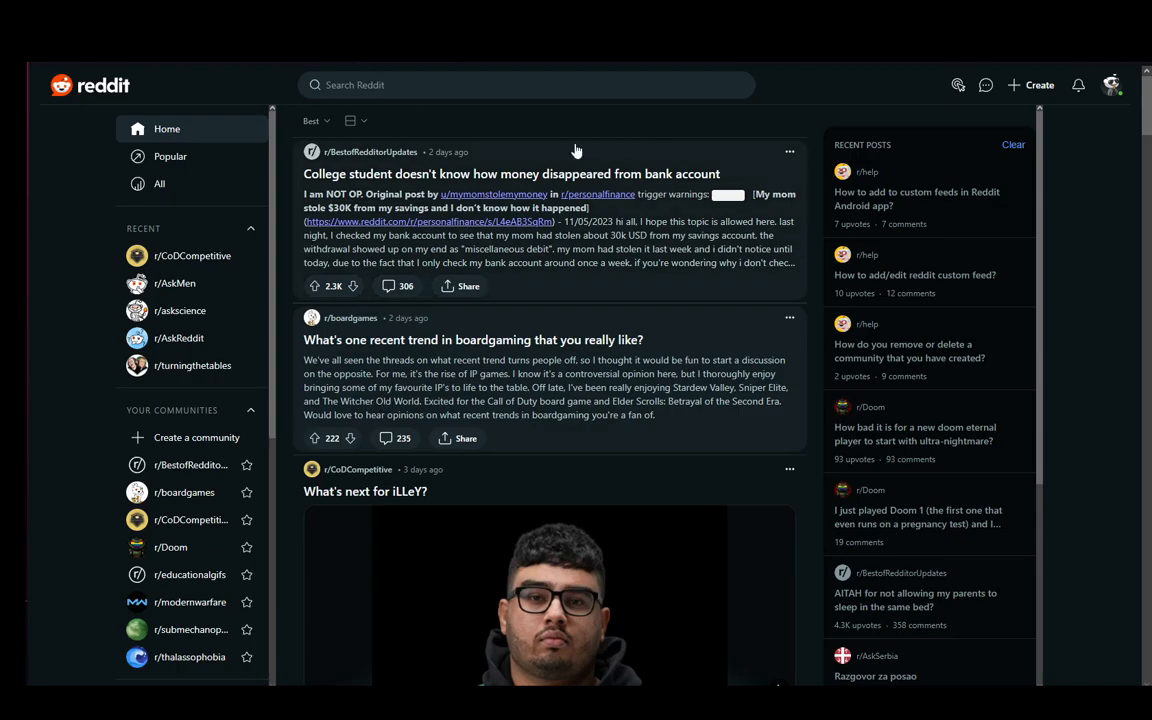
pyautogui.moveTo(568, 88)
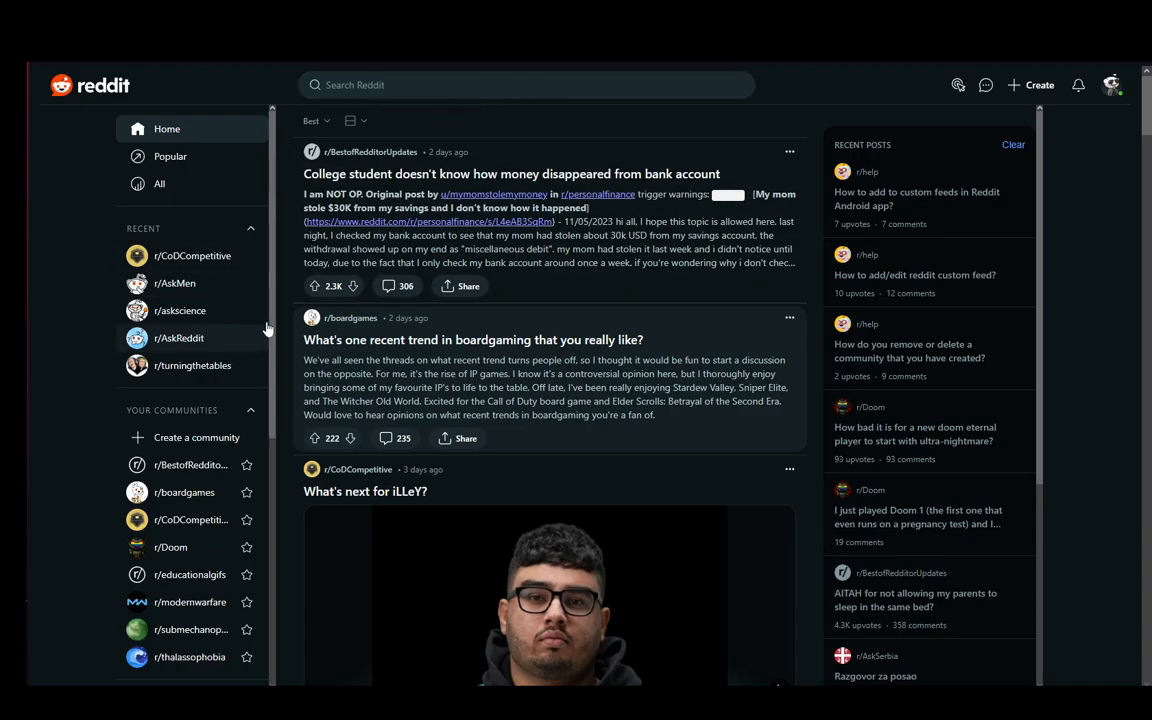
pyautogui.moveTo(281, 213)
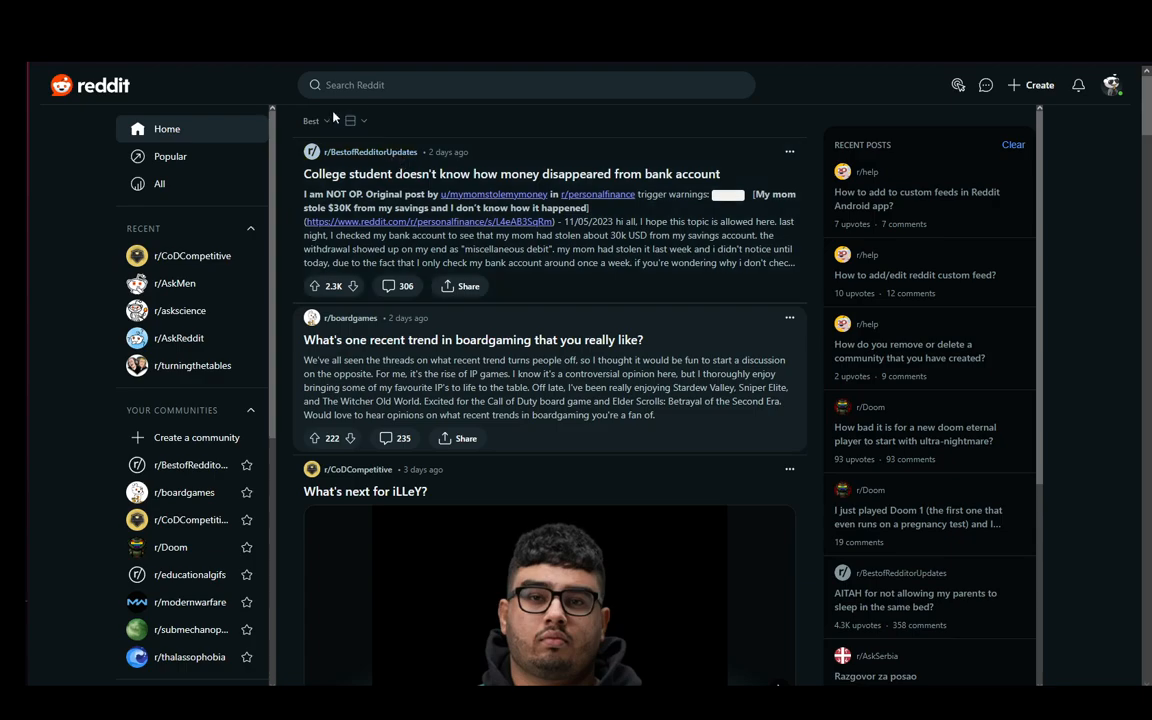
pyautogui.moveTo(494, 168)
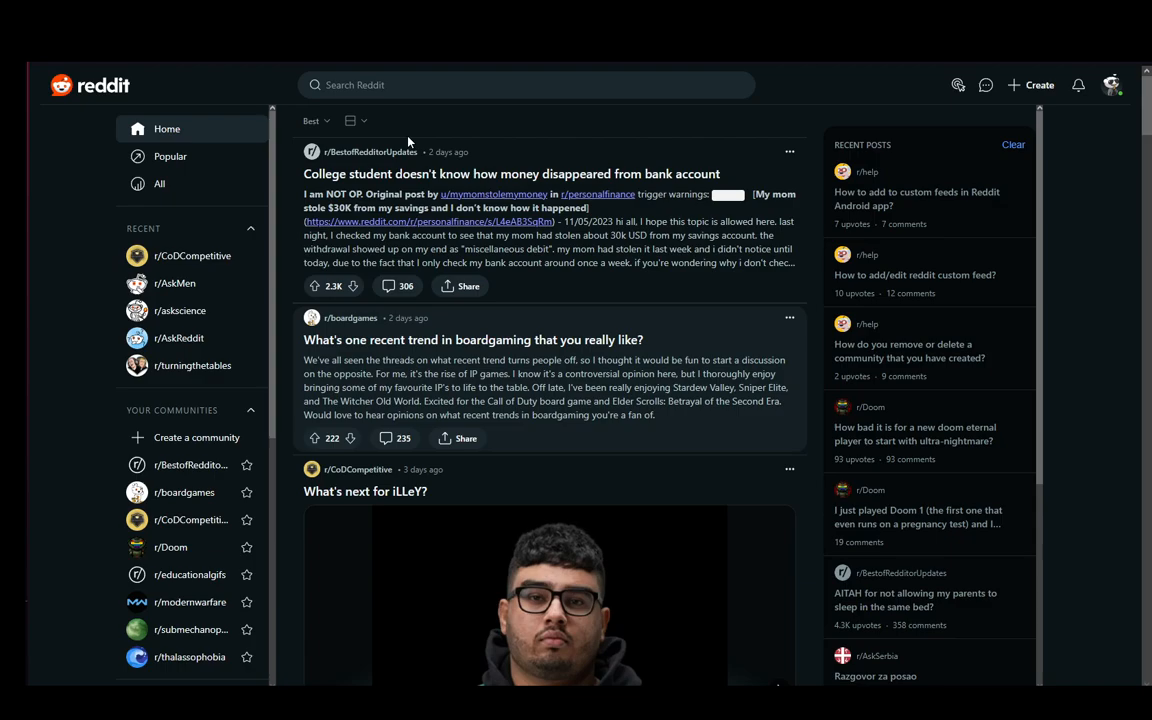
pyautogui.moveTo(347, 159)
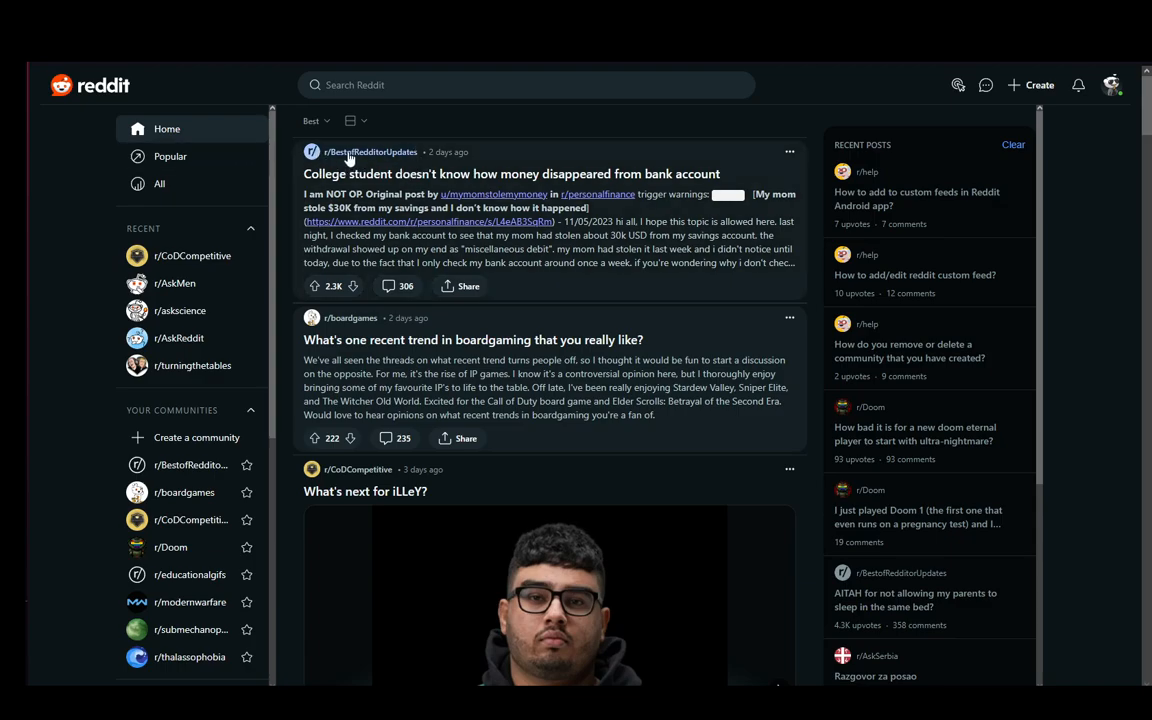
# Step: Go to the r/BestofRedditorUpdates community page via the subreddit name on the top feed post
pyautogui.click(372, 152)
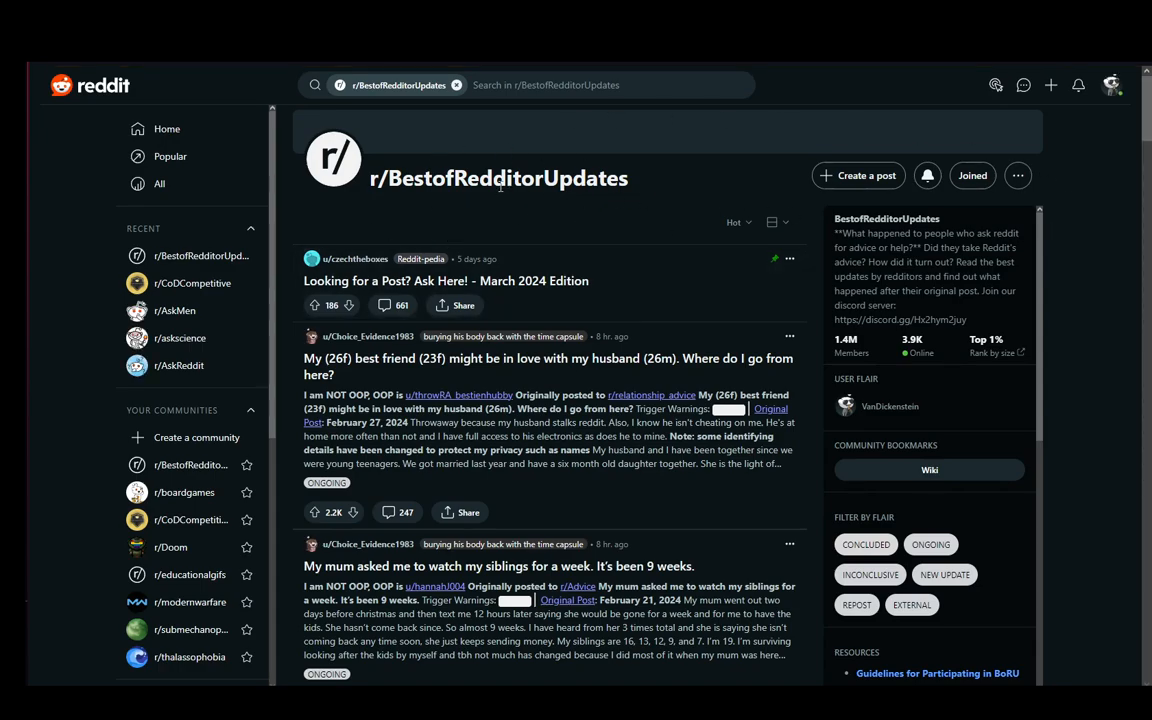
pyautogui.moveTo(748, 350)
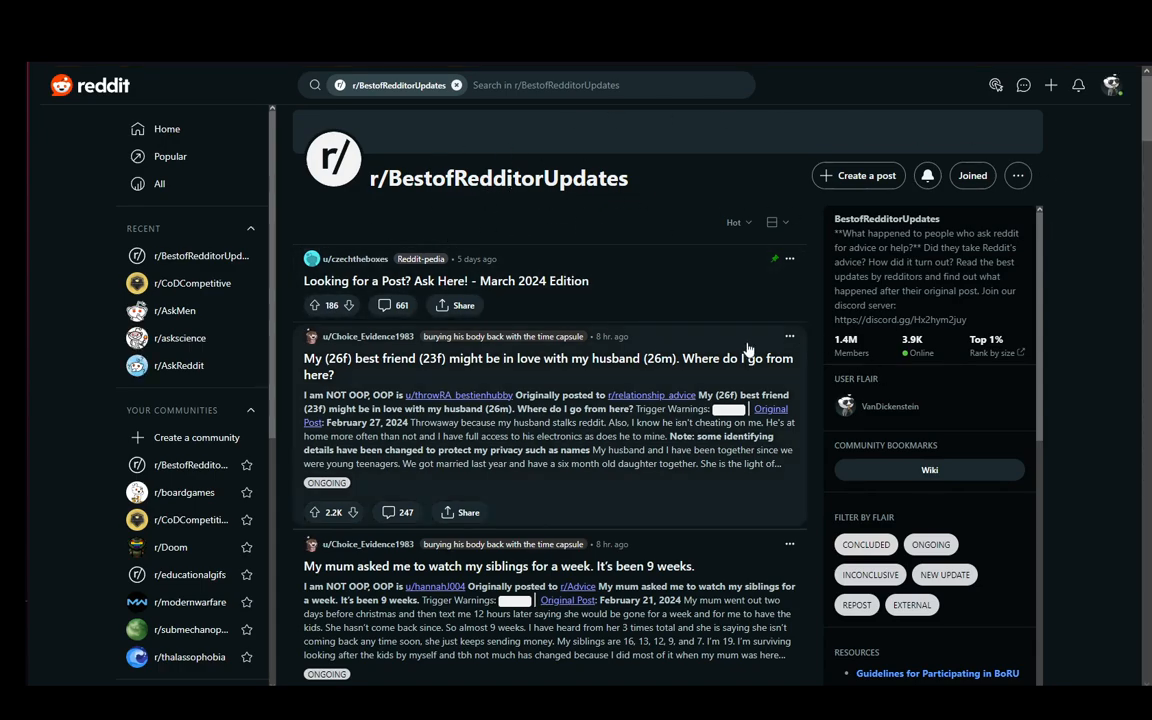
pyautogui.moveTo(622, 275)
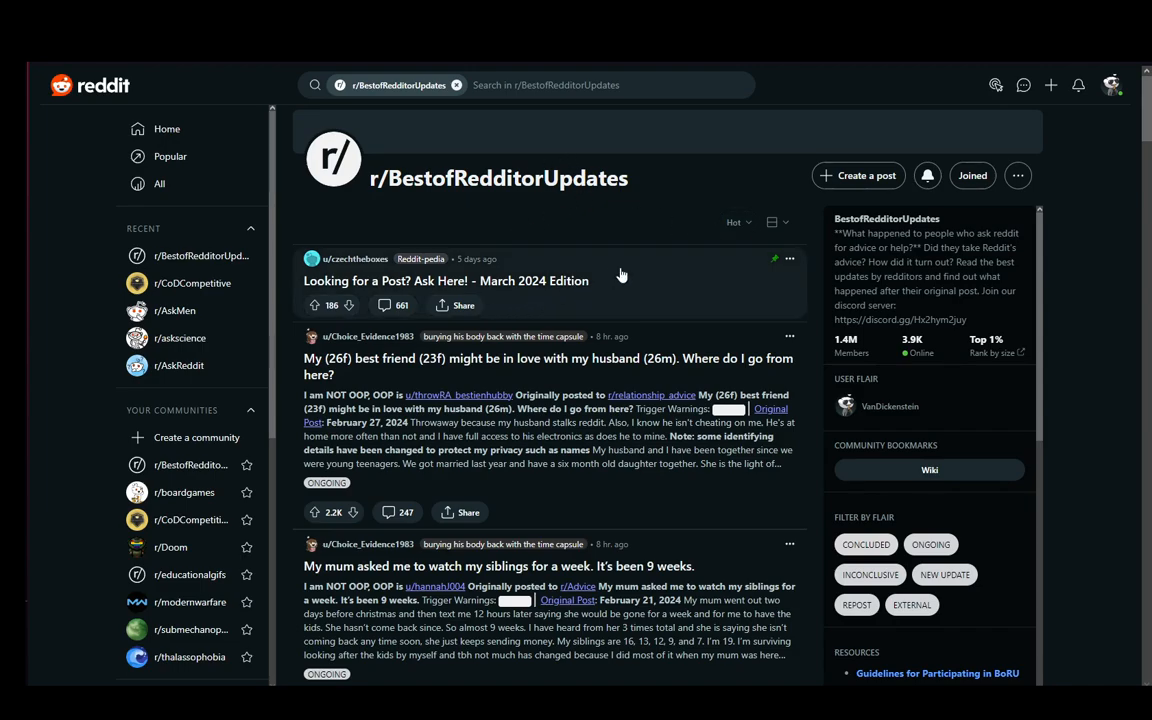
pyautogui.moveTo(988, 180)
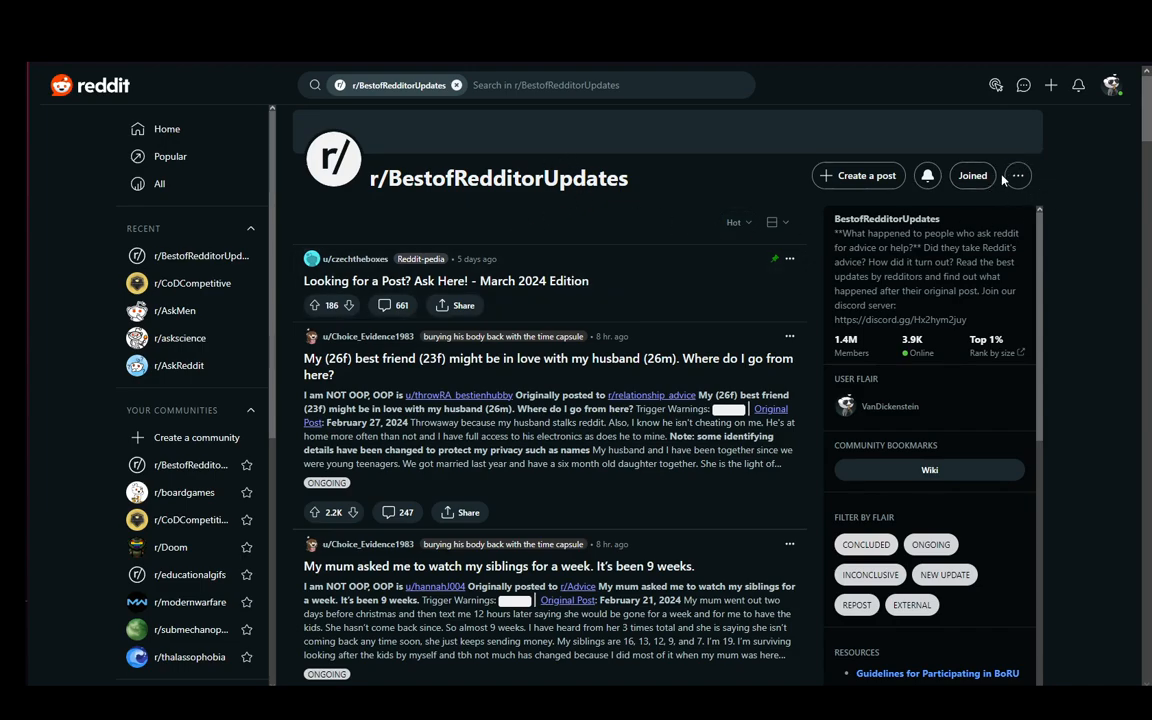
pyautogui.click(1016, 175)
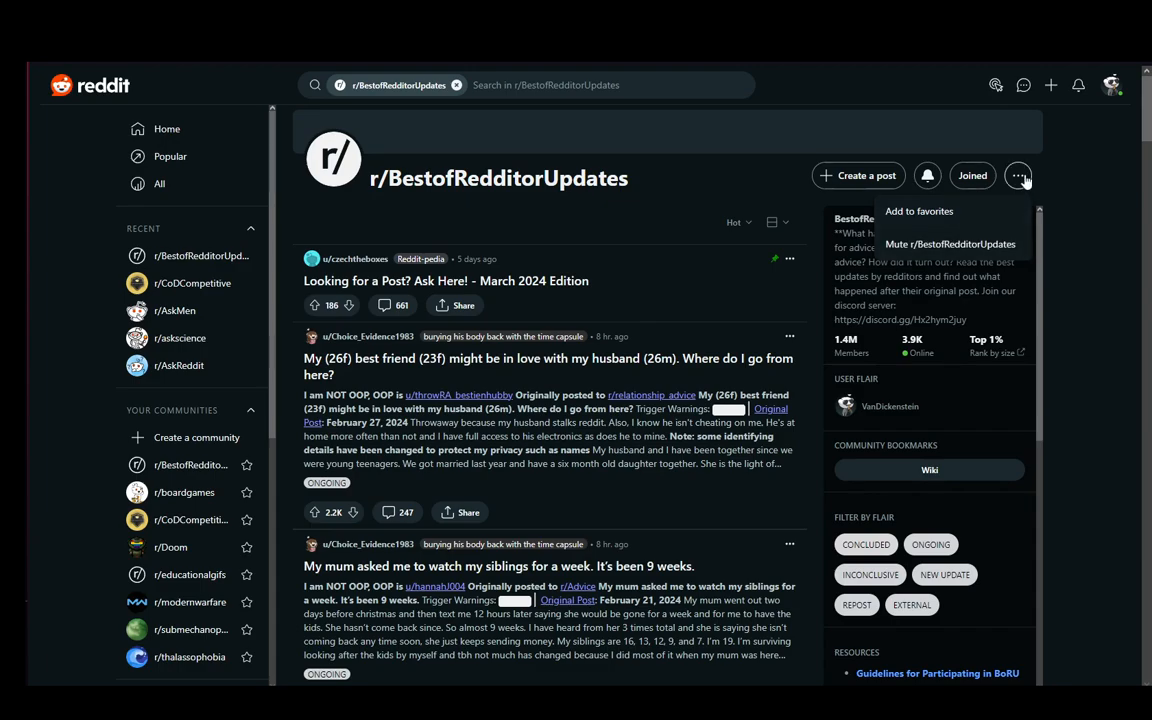
pyautogui.click(1017, 175)
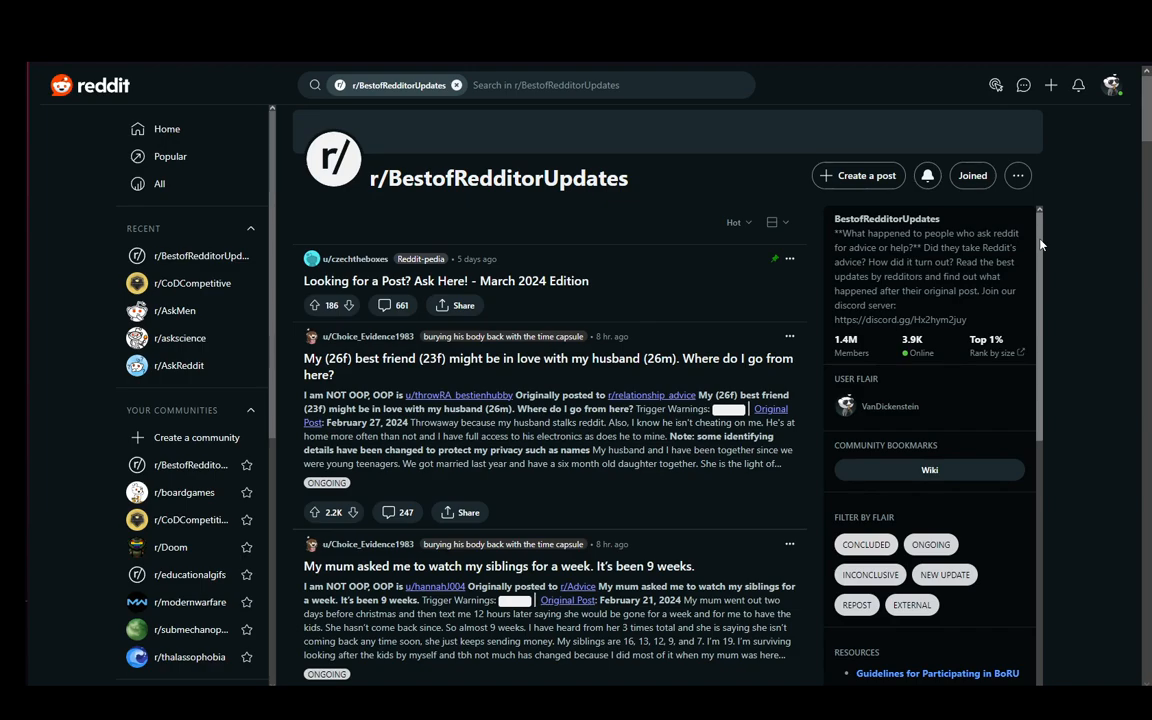
pyautogui.moveTo(680, 415)
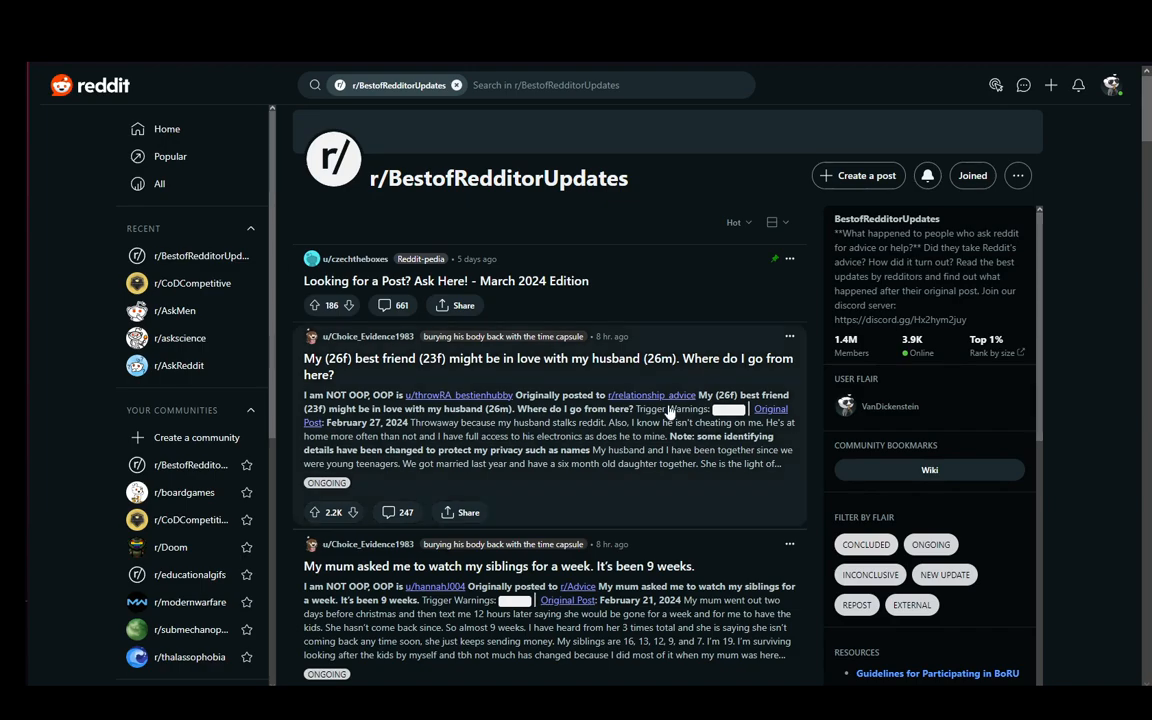